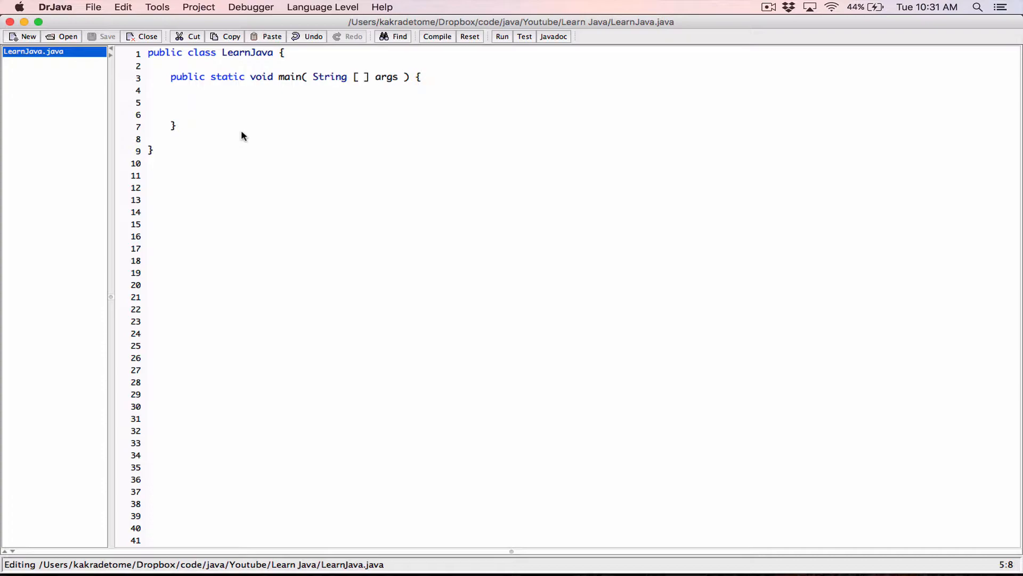
Write 'double number = 232674.784365;' in main, replacing the first-typed name lifeSaving with number.
type("double")
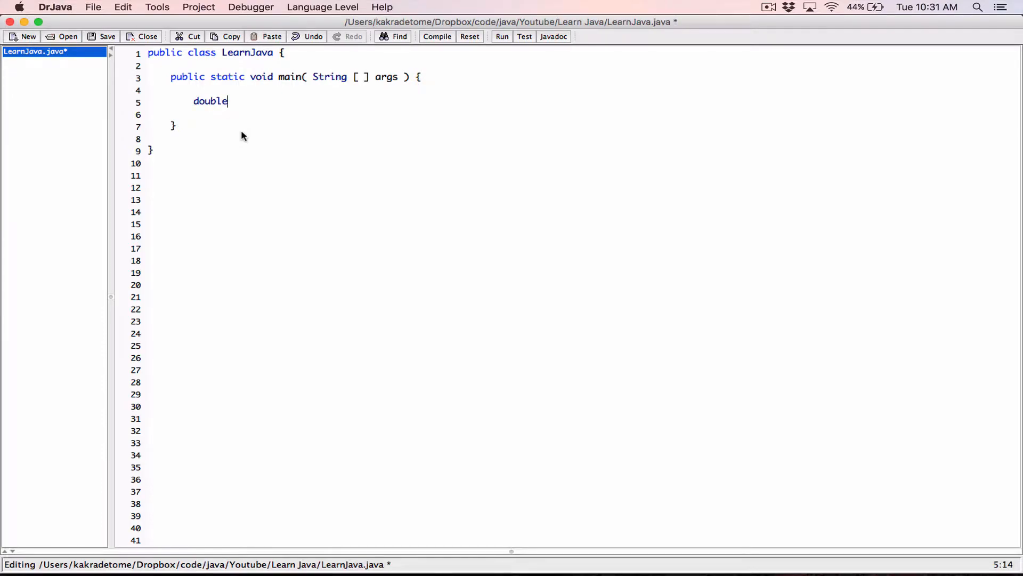
type("life")
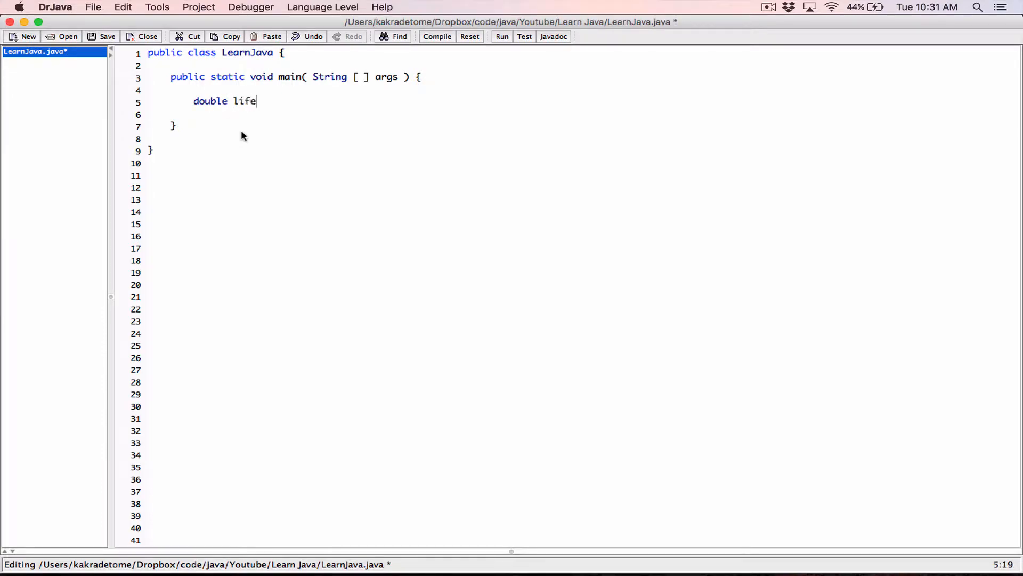
type("Saving")
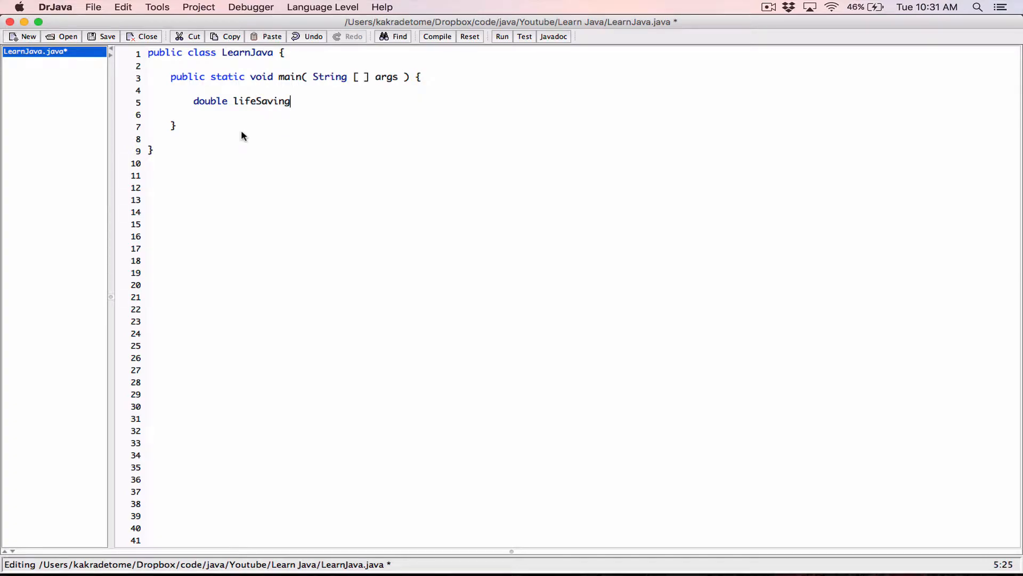
key("backspace")
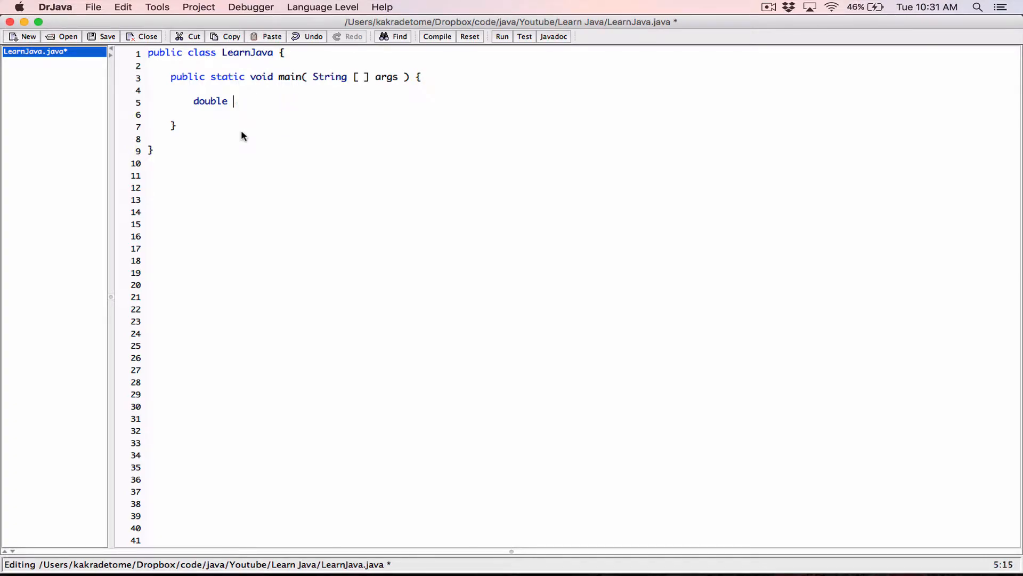
type("number =")
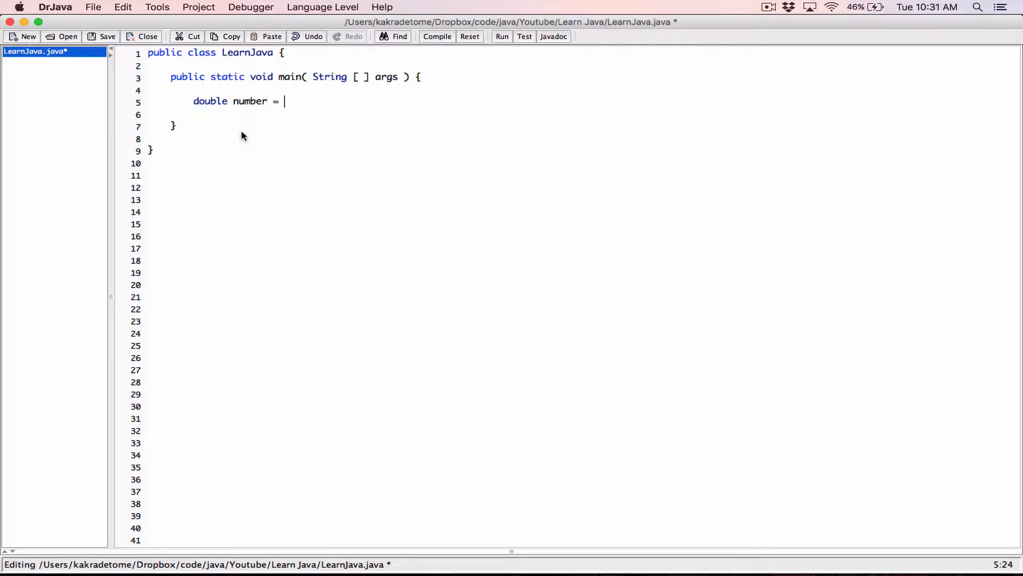
type("2")
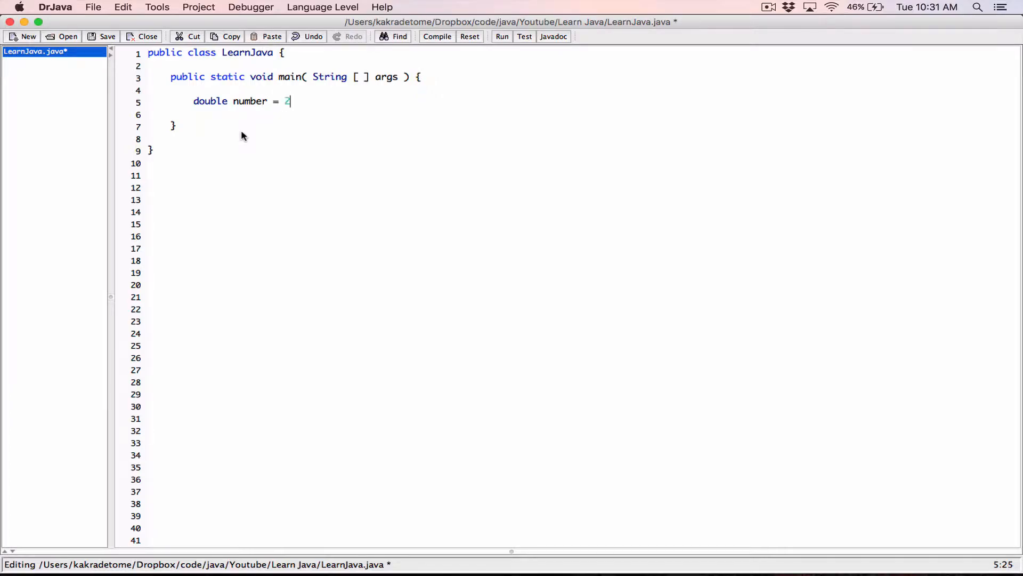
type("3267")
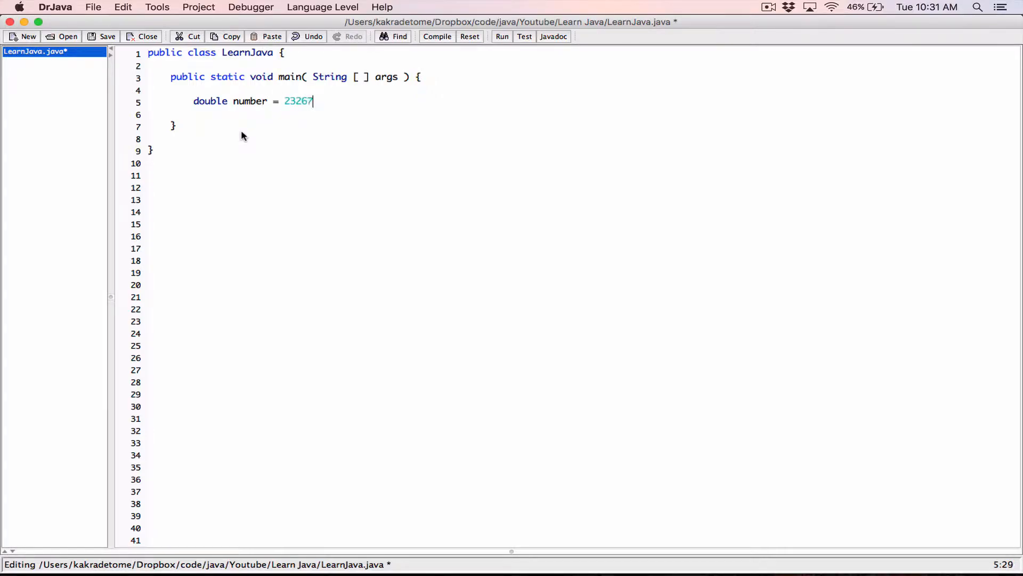
type("4.784365")
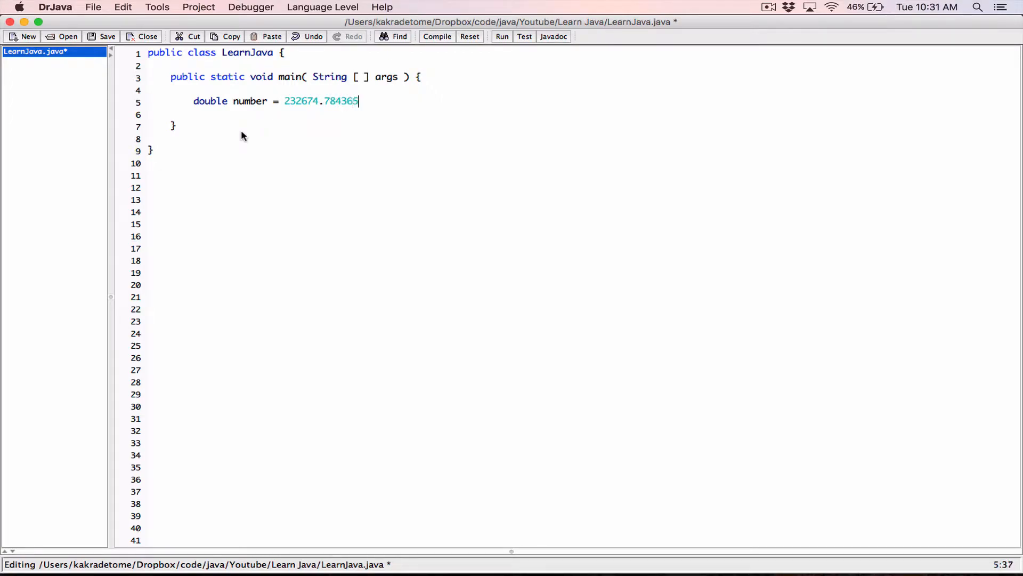
type(";")
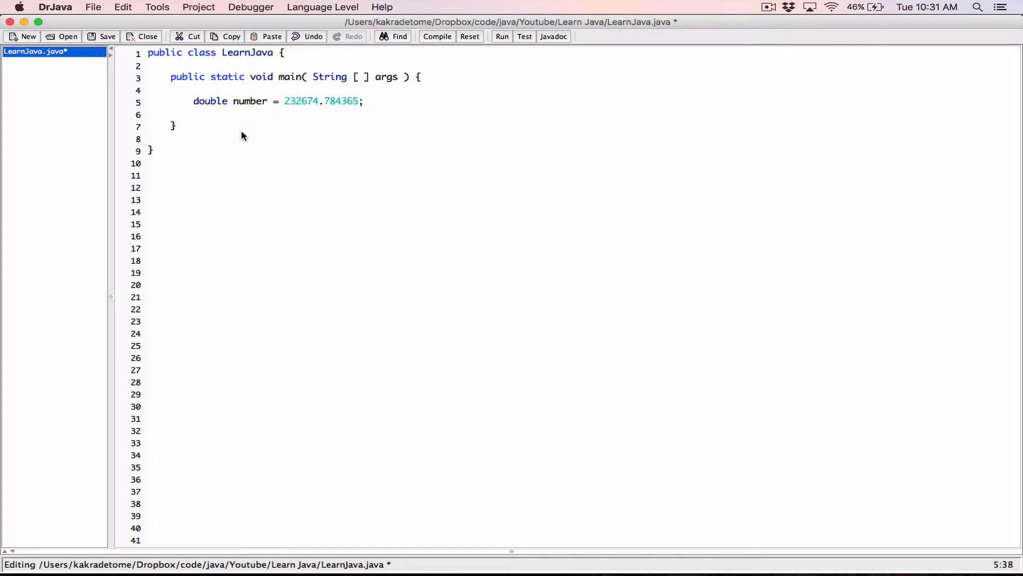
Write System.out.printf("", number); with an empty format string as its first argument.
type("S")
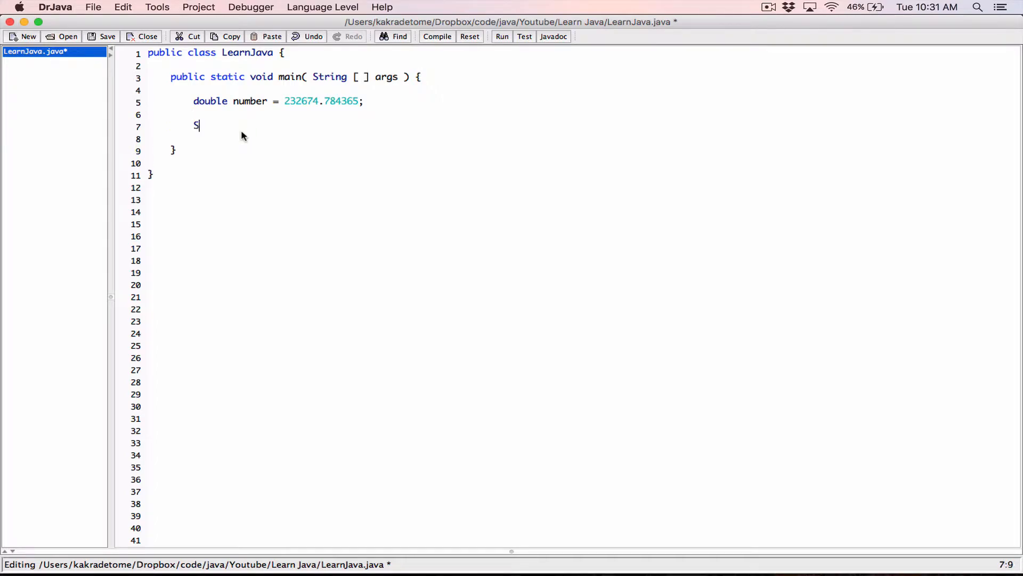
type("ystem.out")
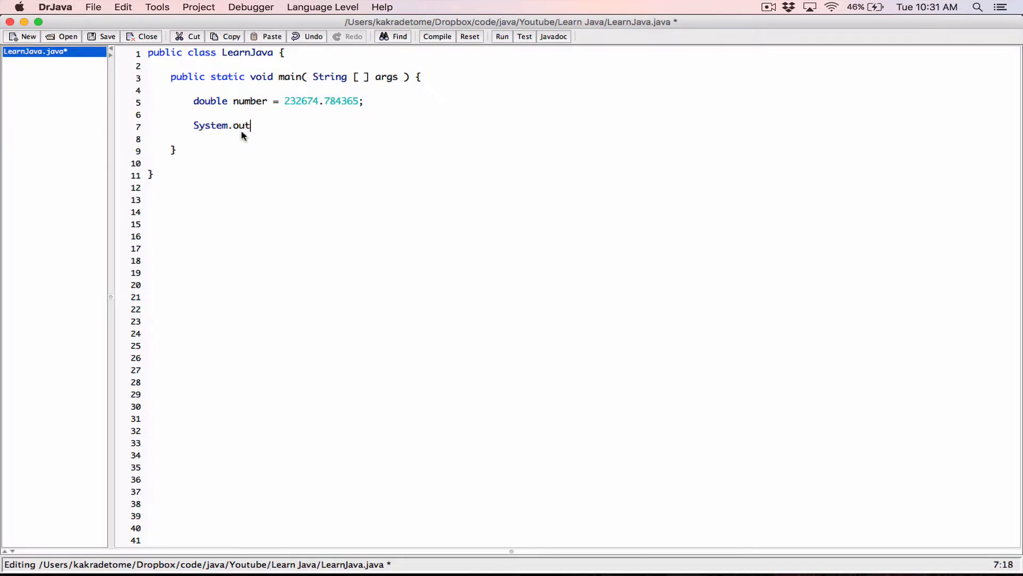
type(".pr")
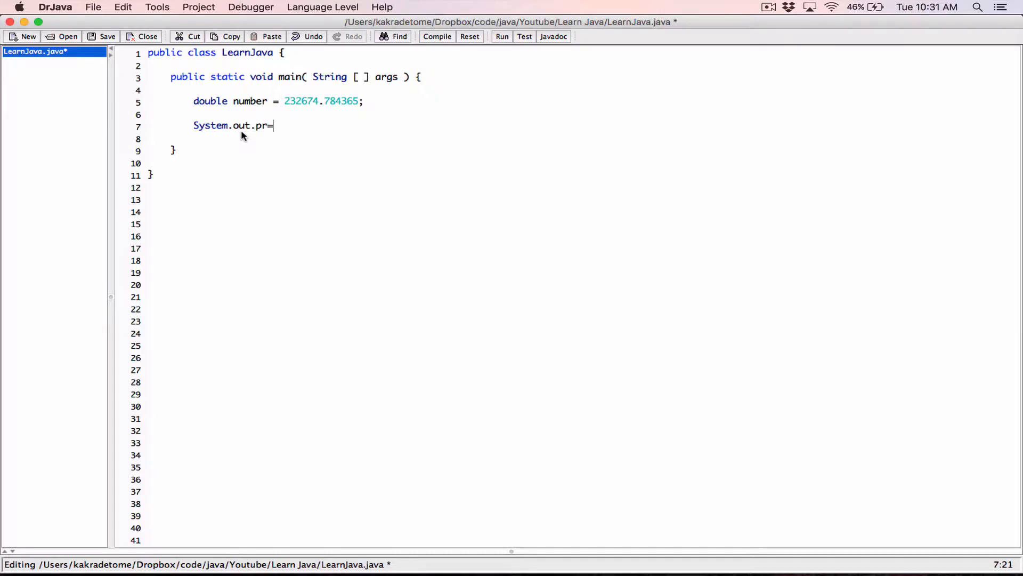
type("intf(  );")
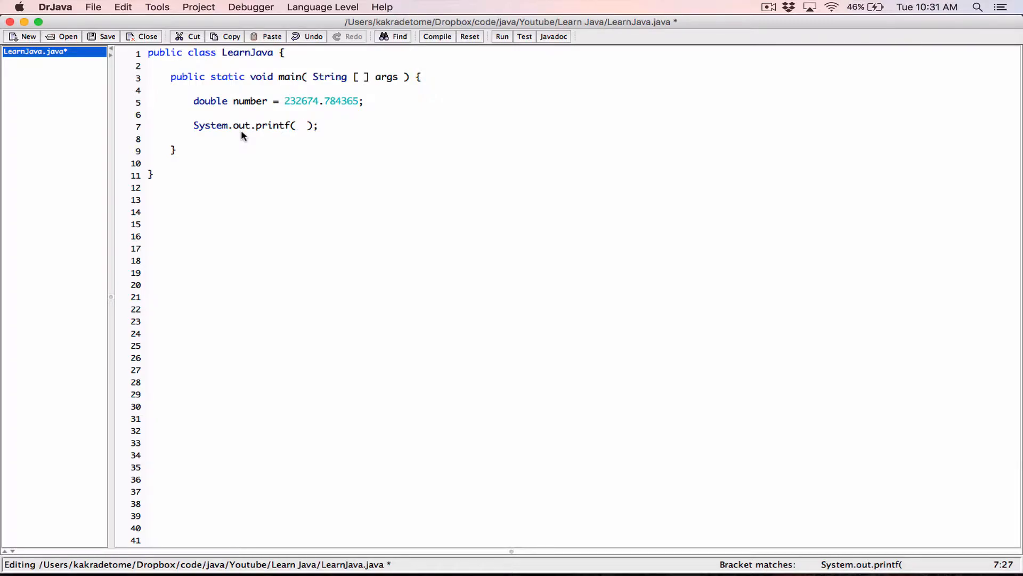
type("\"\"")
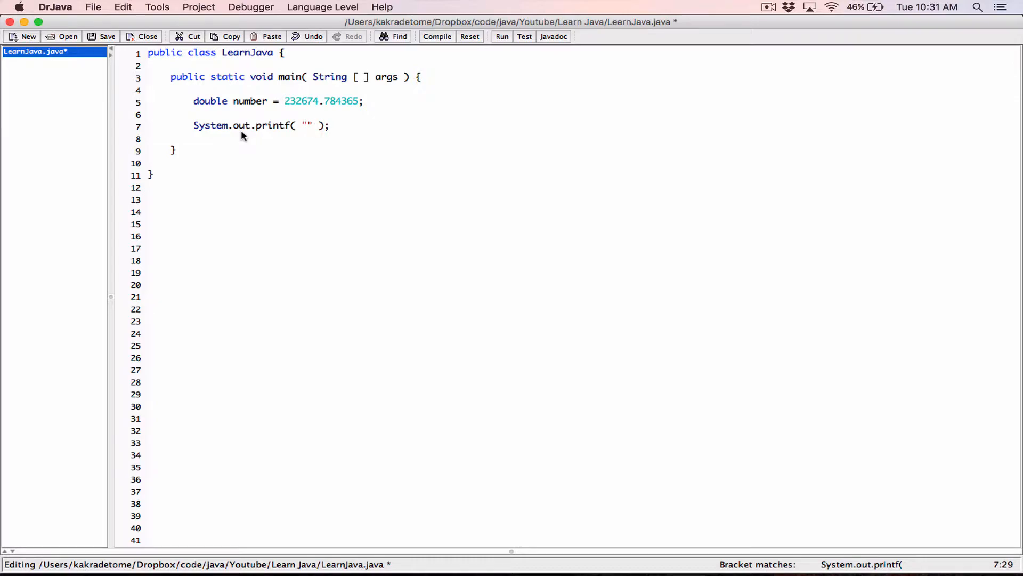
type(".")
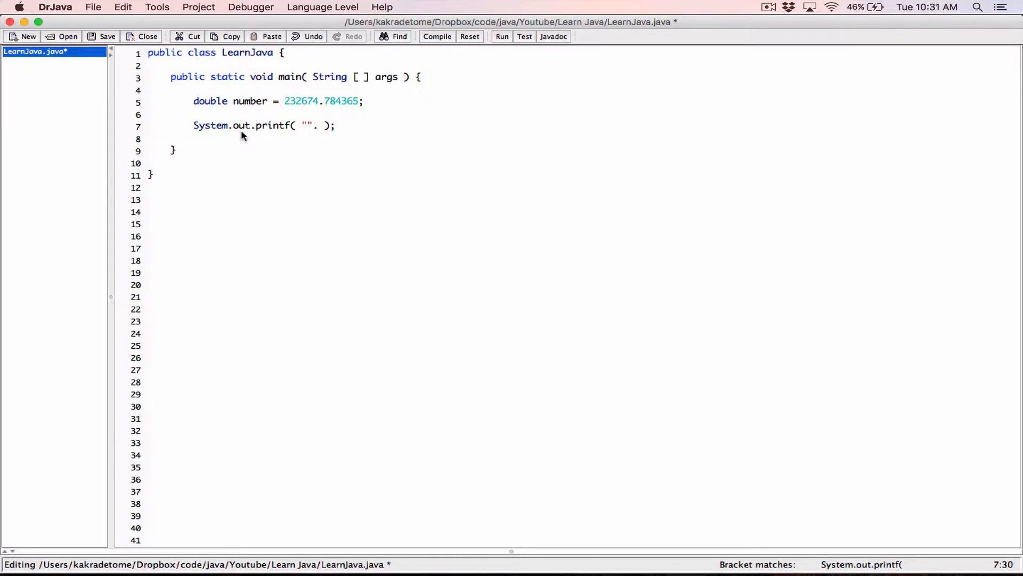
type(",")
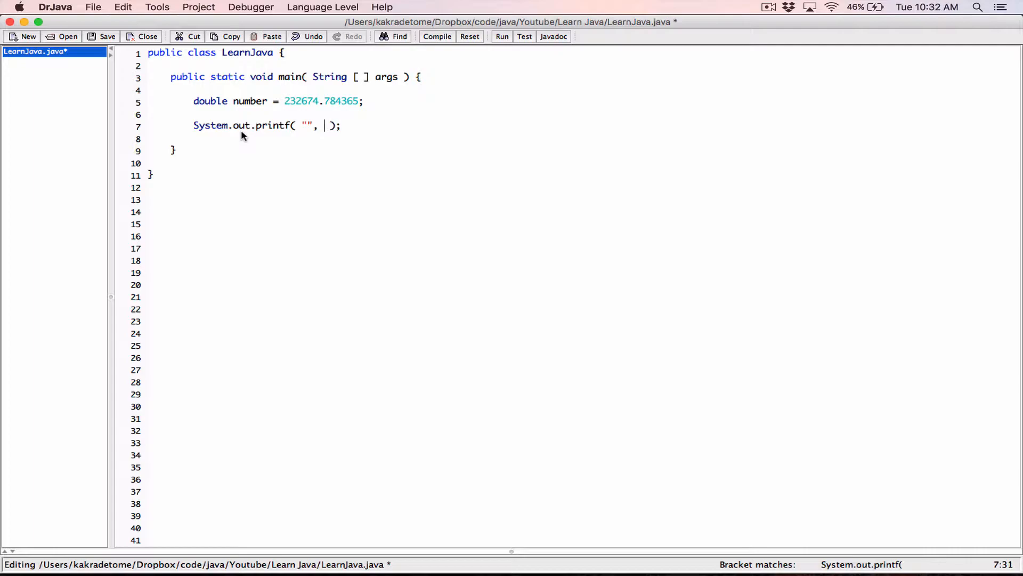
mouse_move(248, 107)
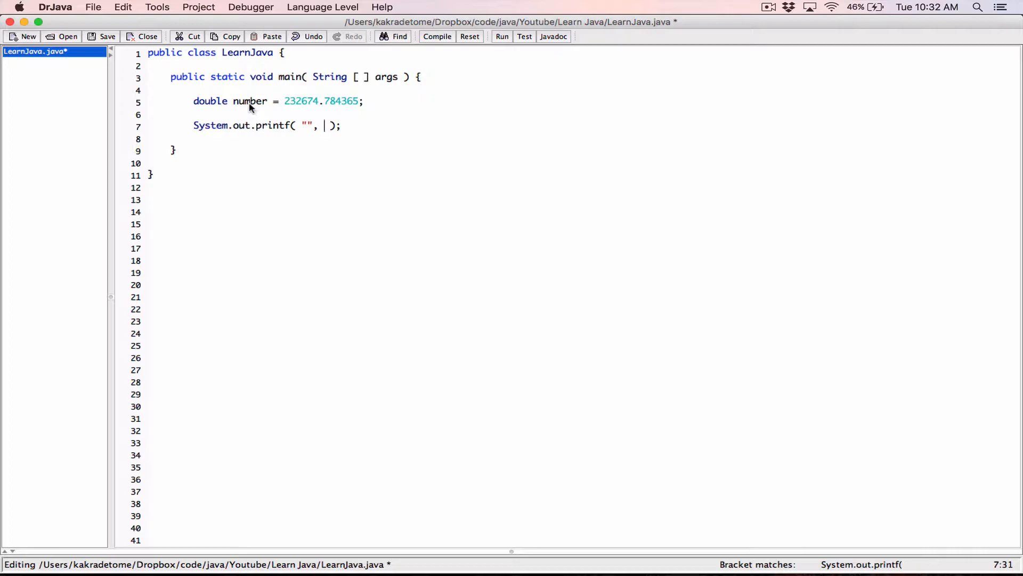
type("number")
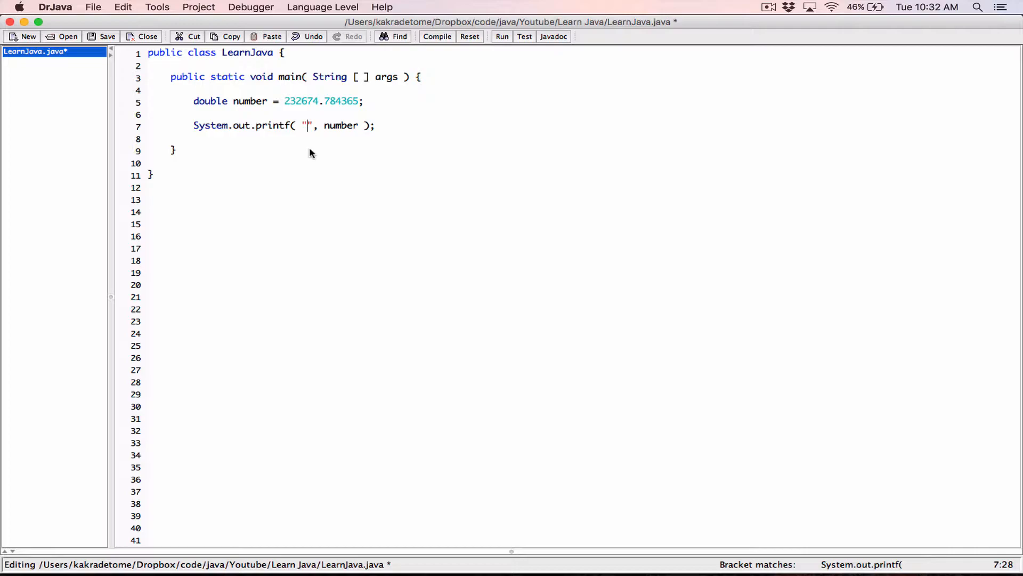
mouse_move(283, 108)
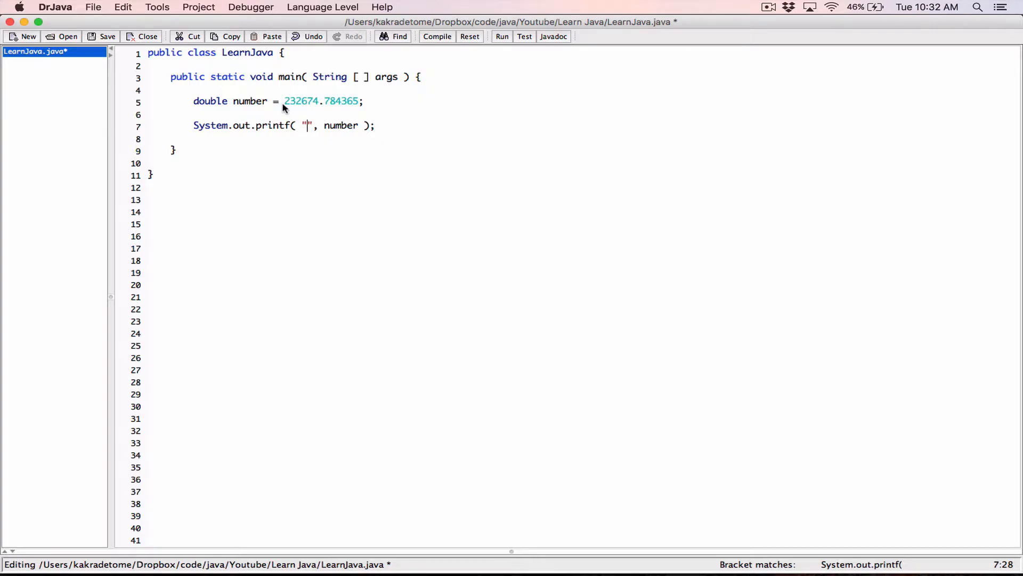
mouse_move(318, 182)
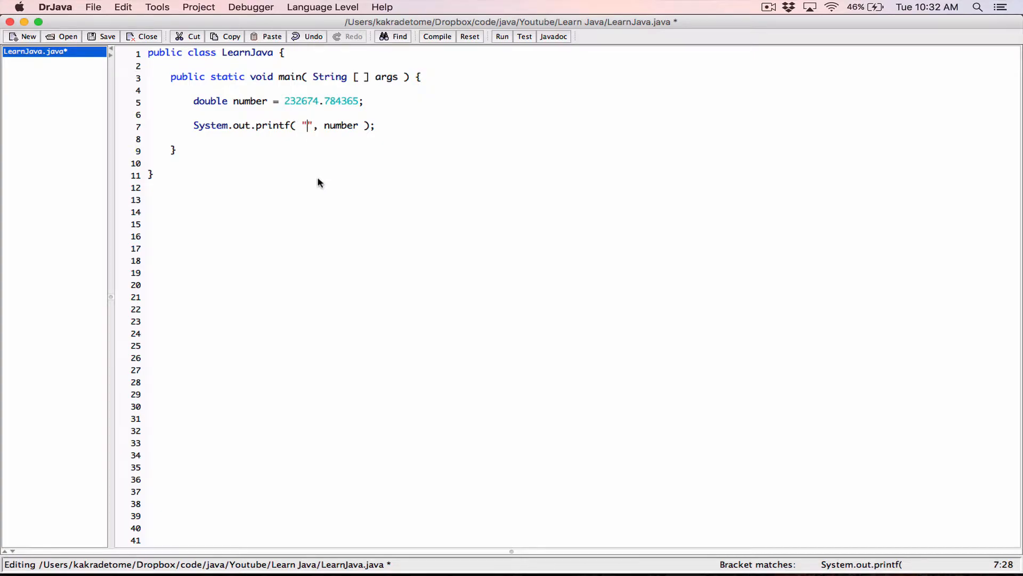
mouse_move(302, 176)
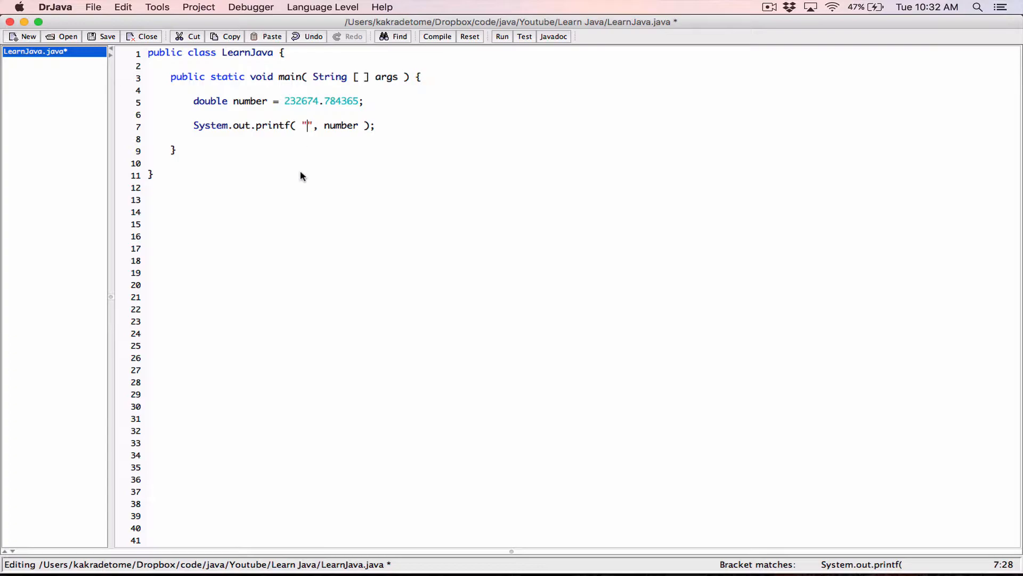
Set the format string to %f, then compile and run to print 232674.784365.
type("%f")
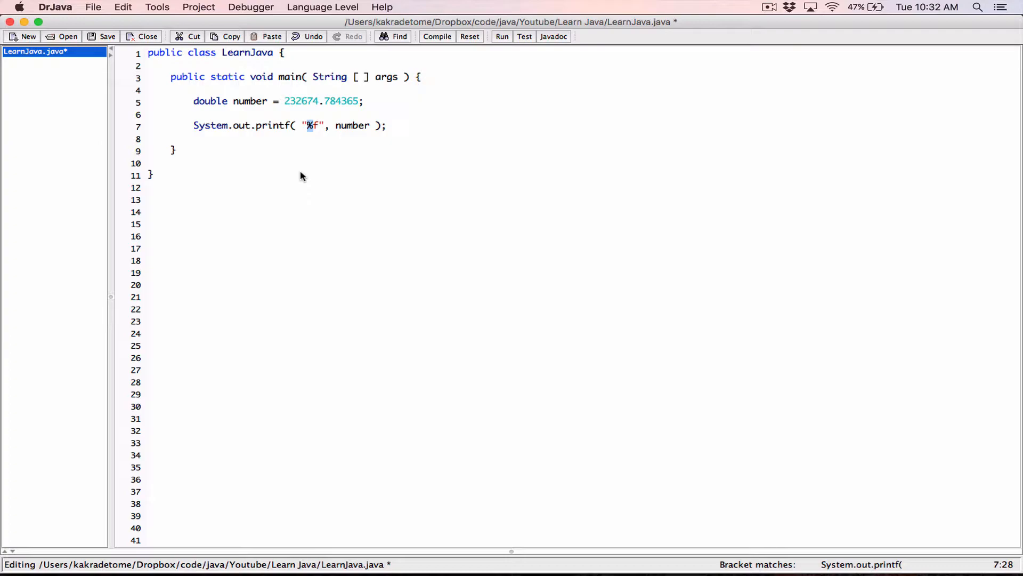
left_click(194, 138)
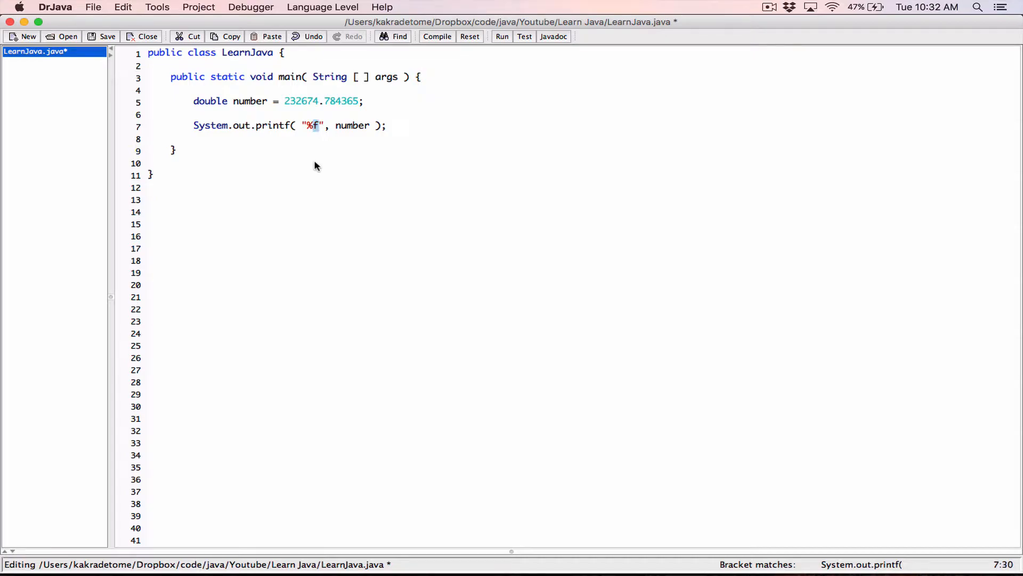
mouse_move(350, 129)
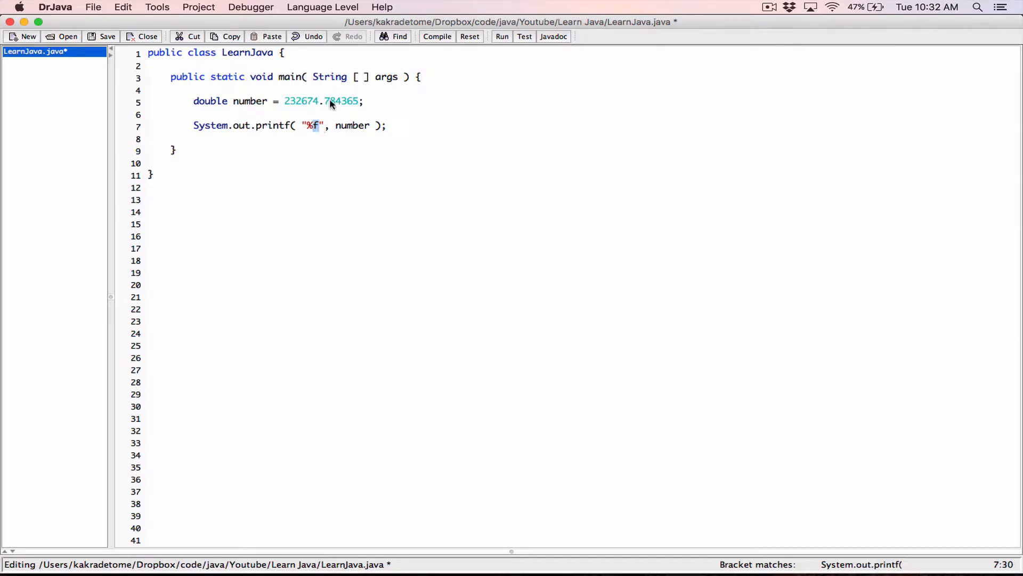
left_click(437, 36)
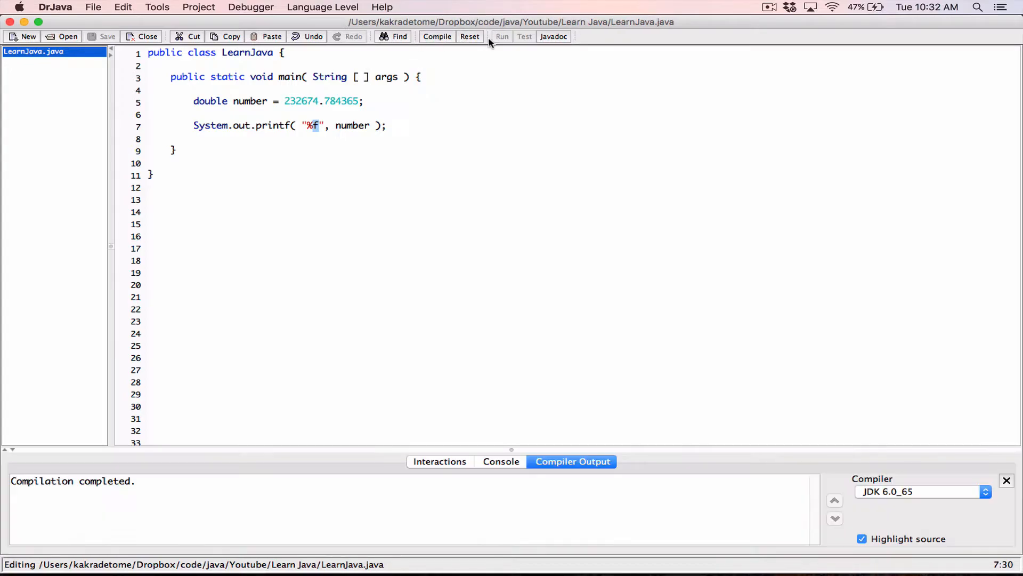
left_click(502, 36)
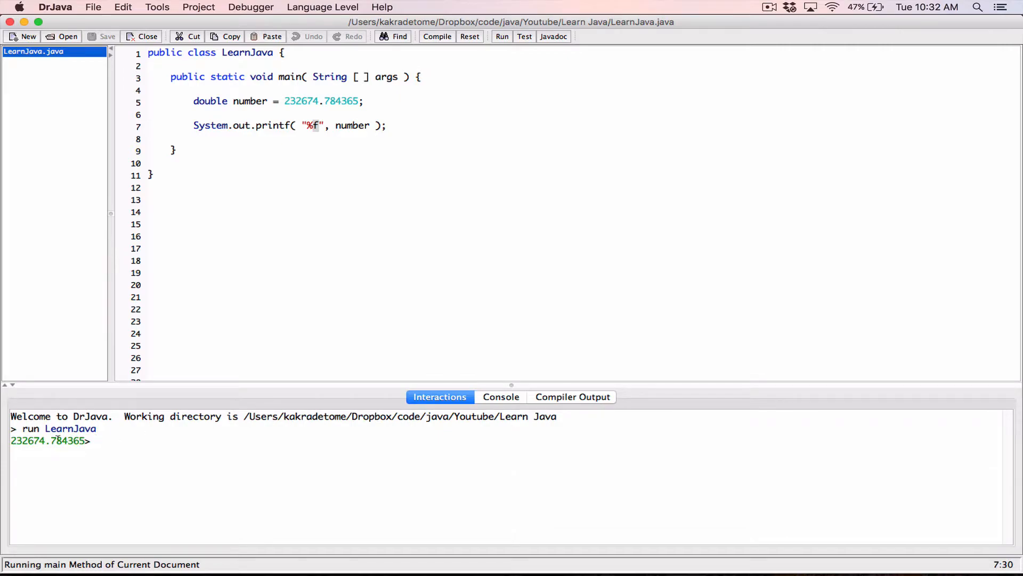
mouse_move(65, 467)
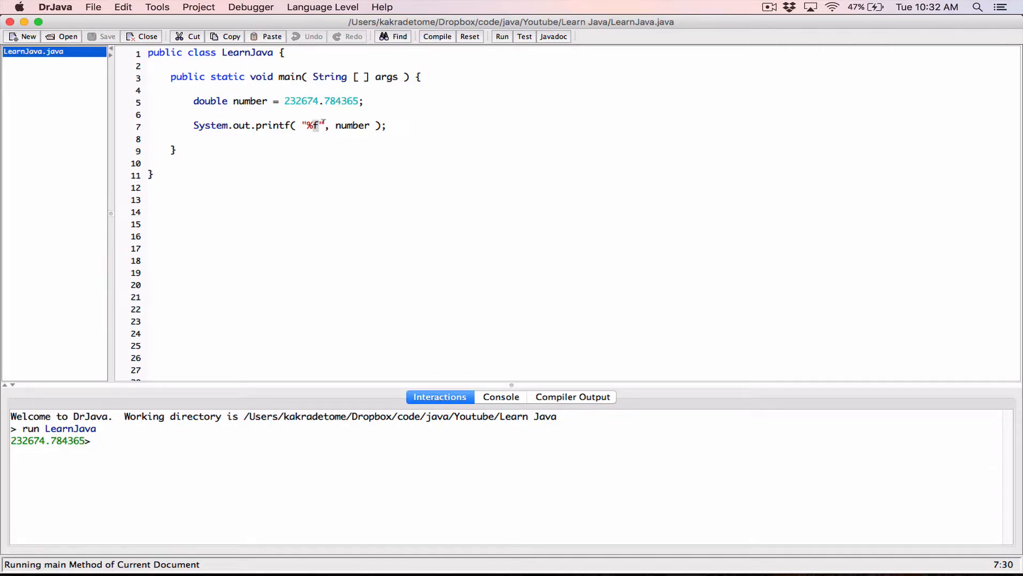
Extend the literal to 232674.7843651 and rerun; output still shows 232674.784365.
type("1")
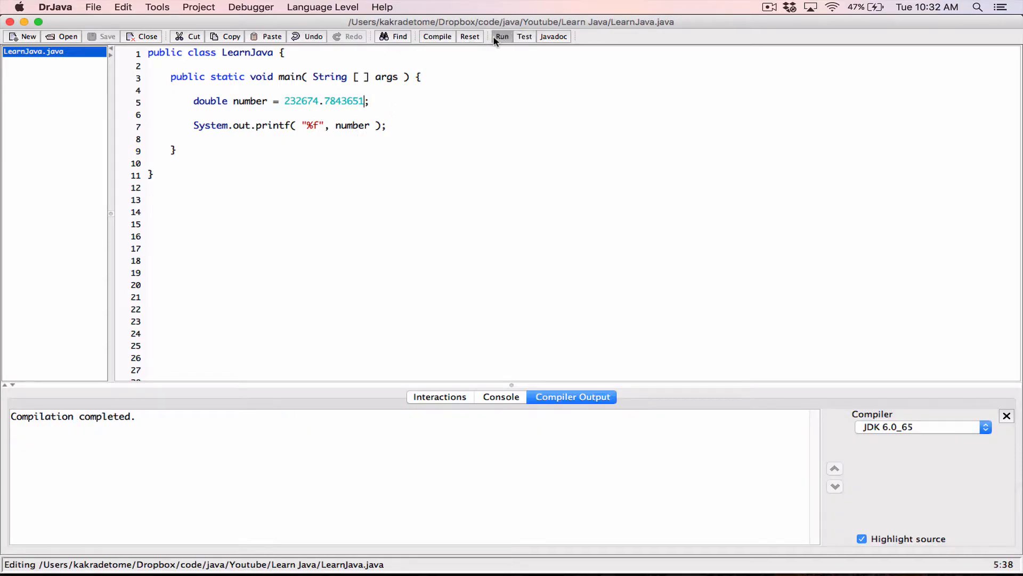
left_click(502, 36)
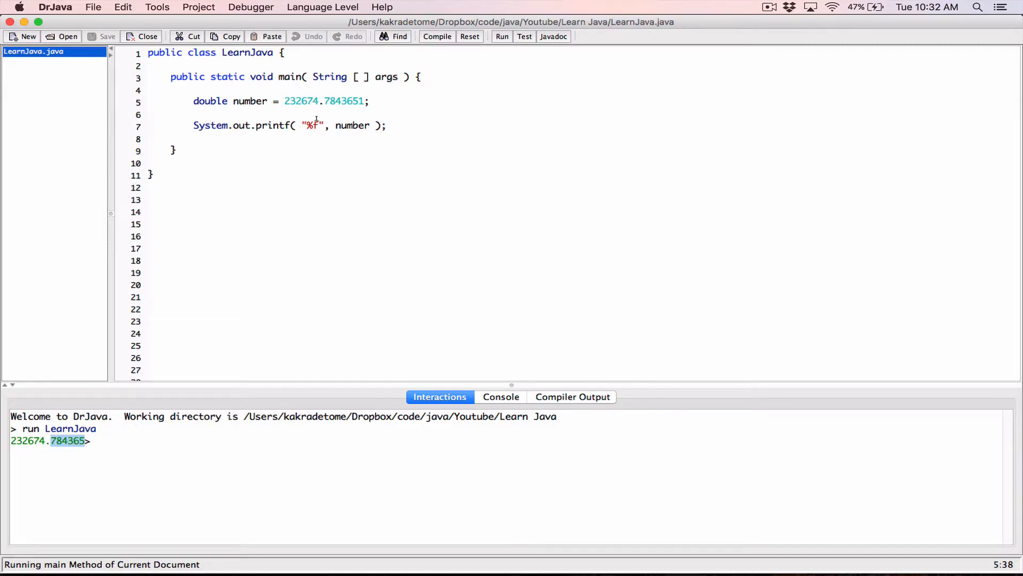
left_click(324, 151)
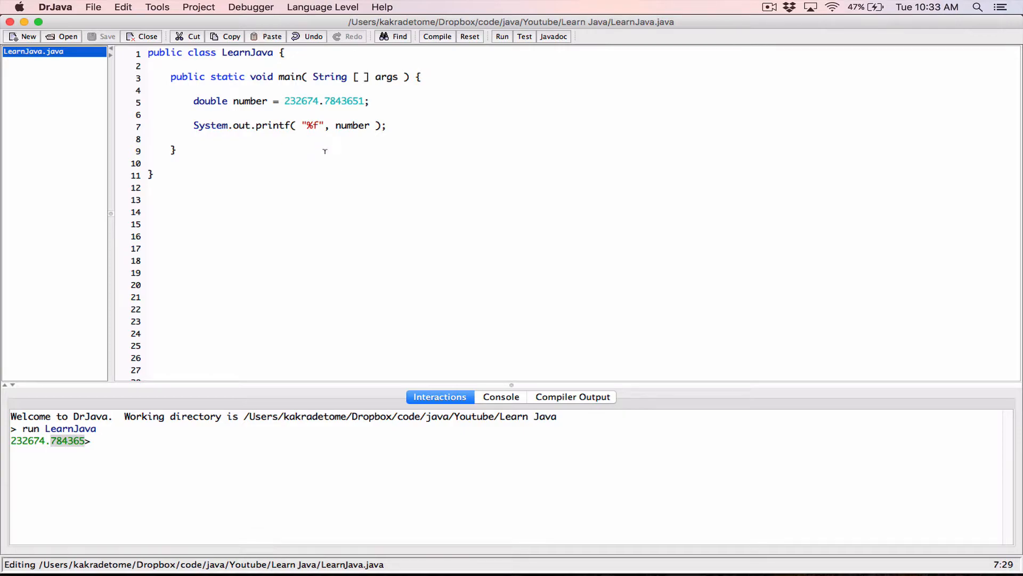
Make the format %.2f, compile and run to print 232674.78.
type(".2")
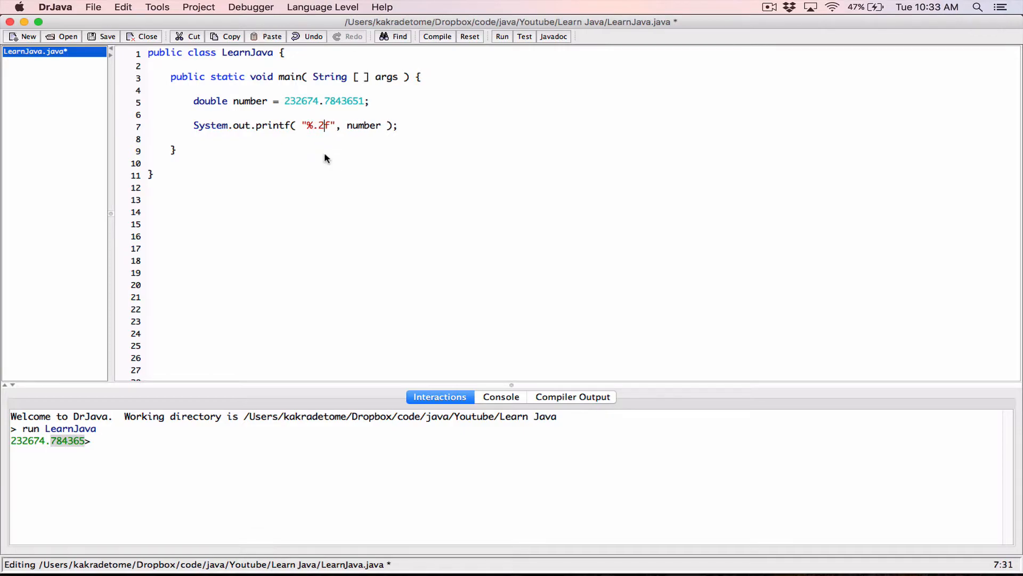
left_click(437, 36)
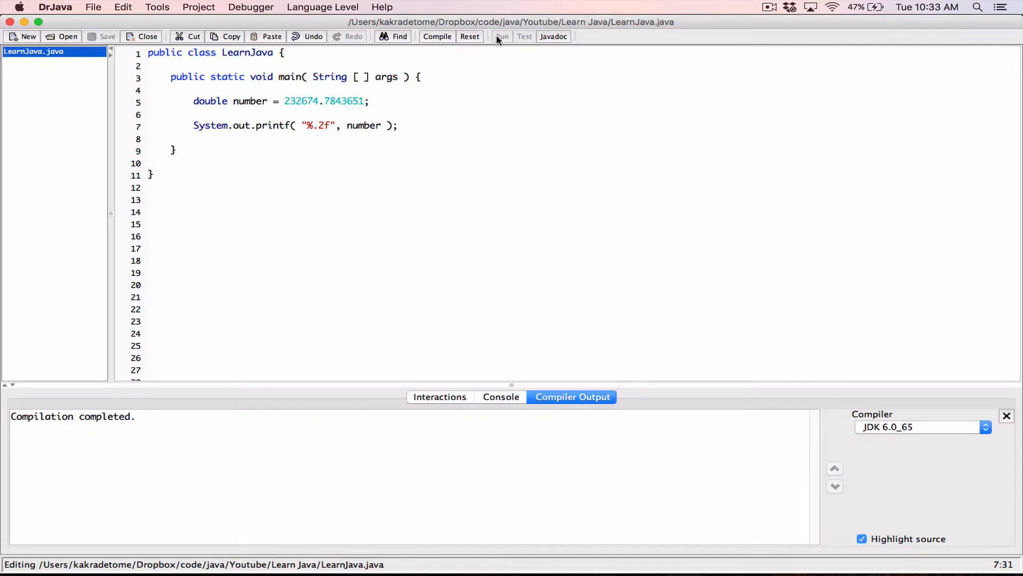
left_click(502, 36)
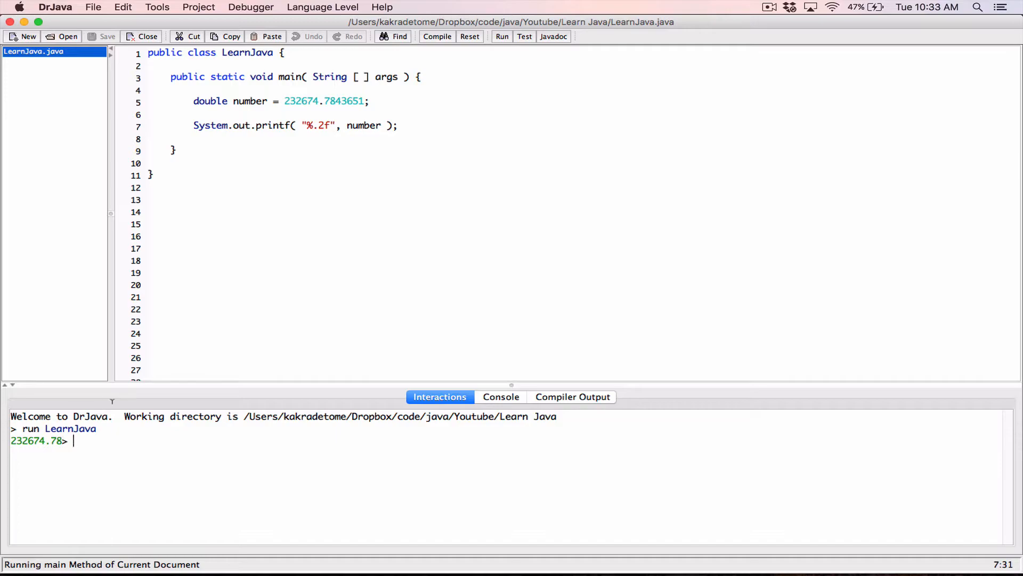
mouse_move(220, 257)
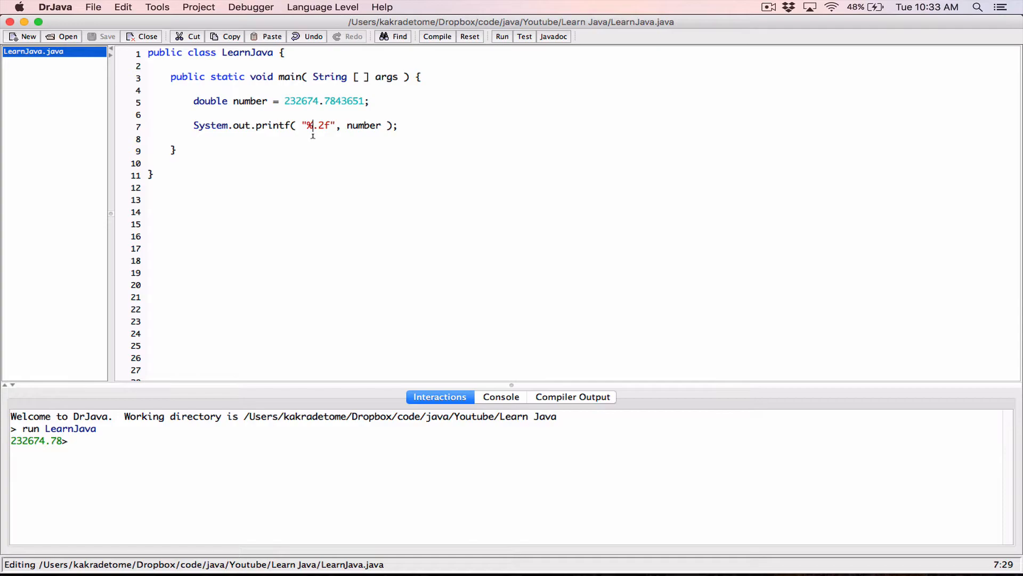
Add the comma flag and run to print 232,674.78, then select the field width 10.
type(",")
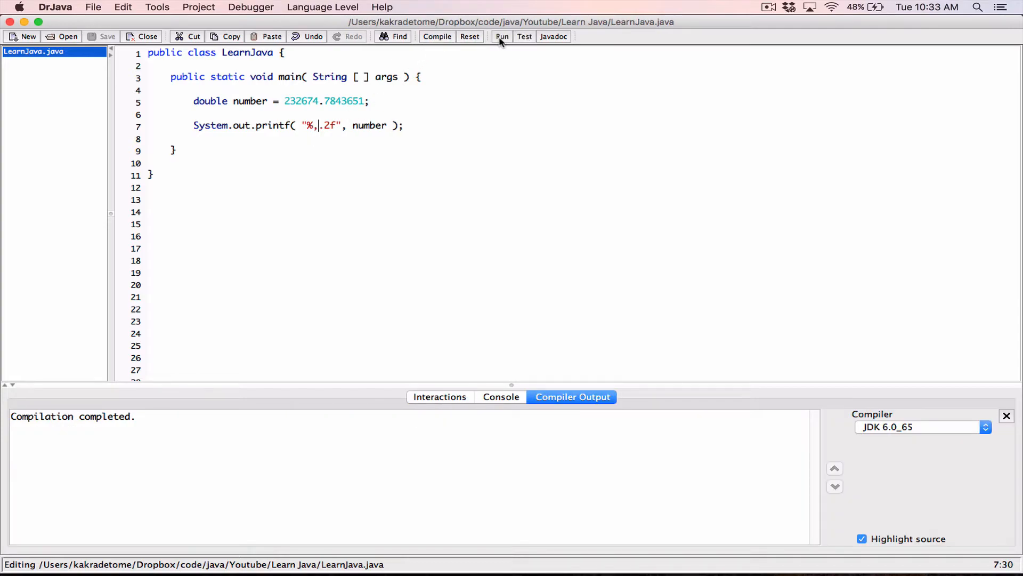
left_click(502, 36)
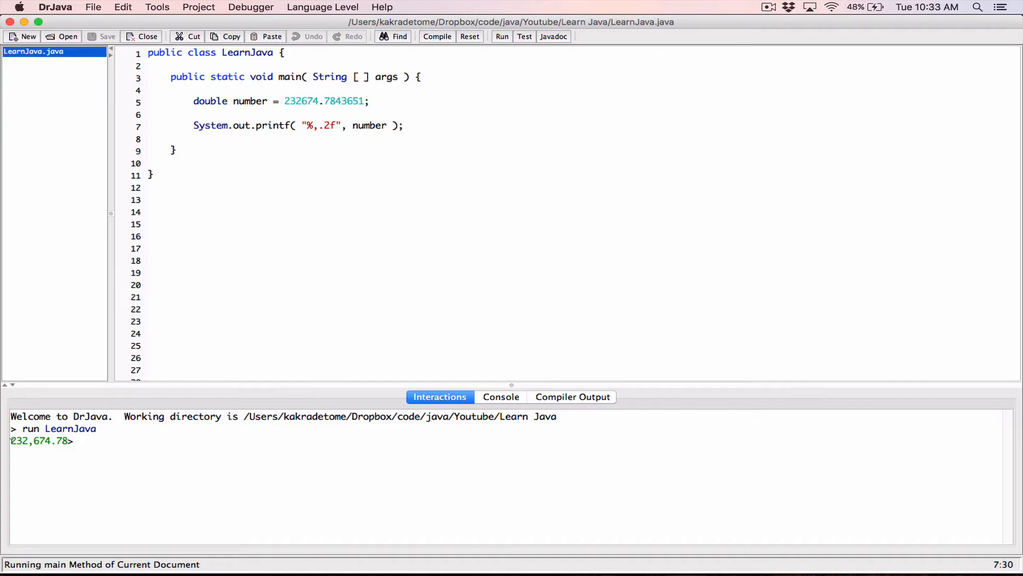
mouse_move(68, 450)
type("10")
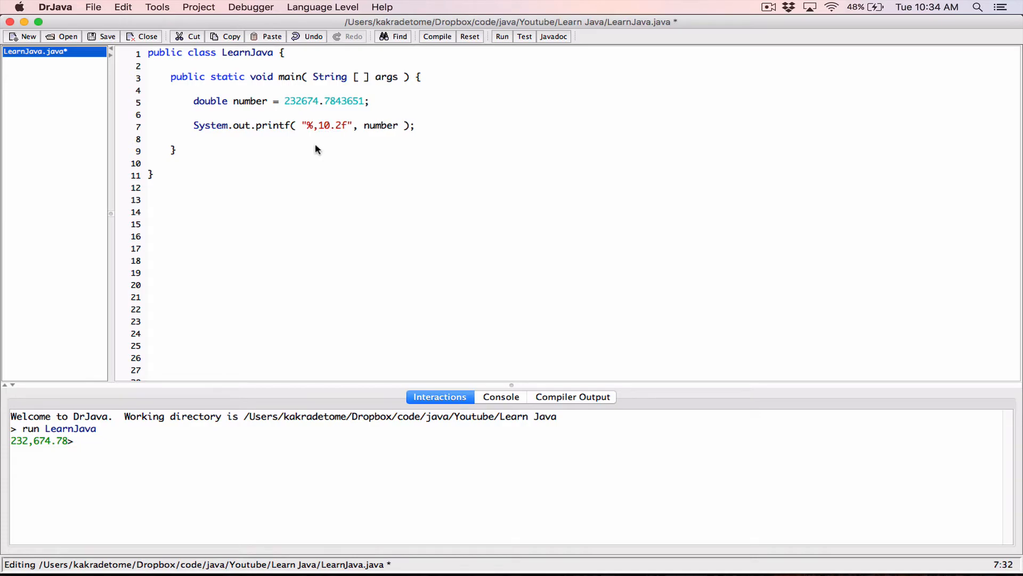
double_click(324, 126)
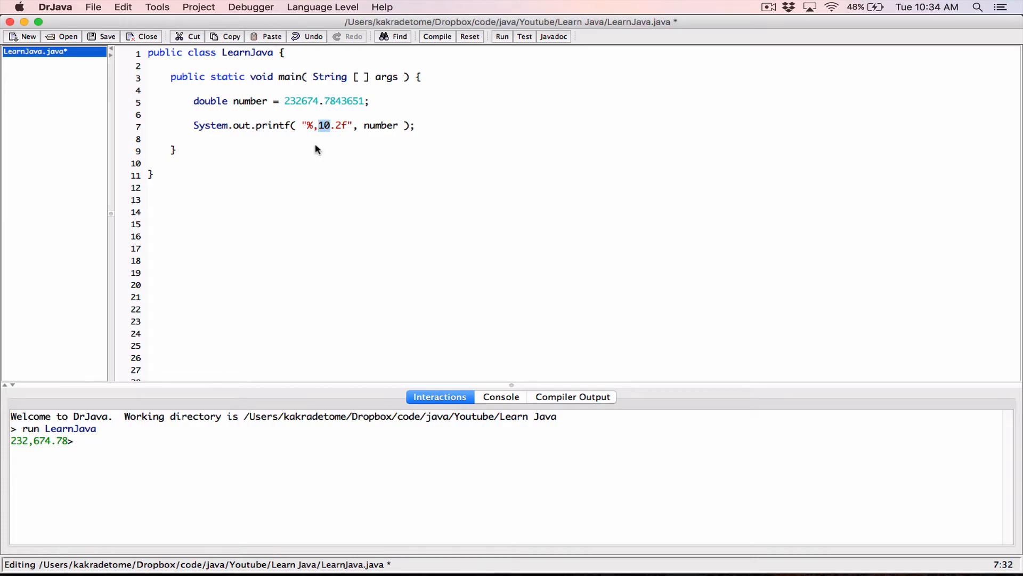
Change the format to %,20.2f, compile and run to print 232,674.78 right-justified in 20 characters.
type("20")
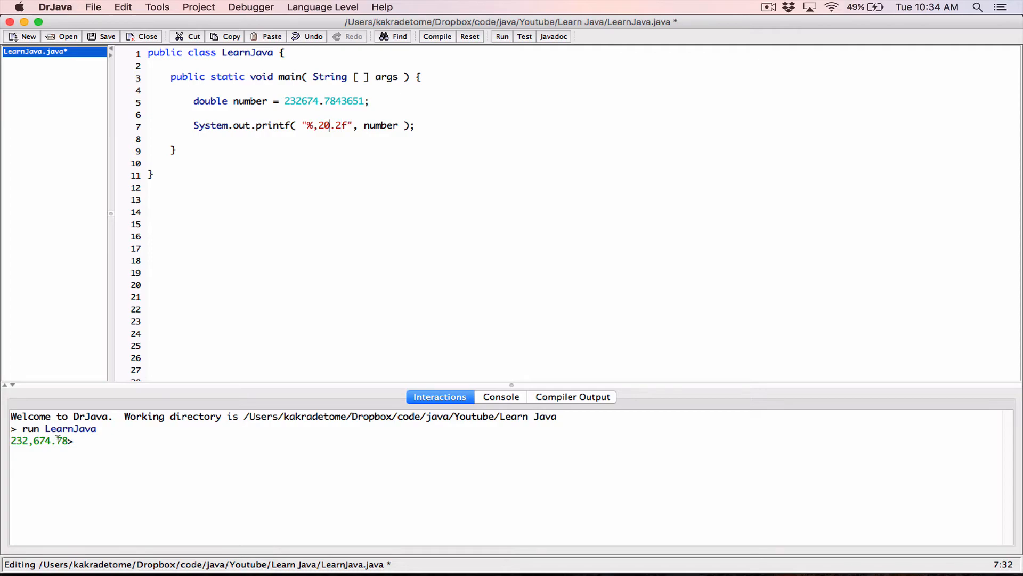
left_click(437, 36)
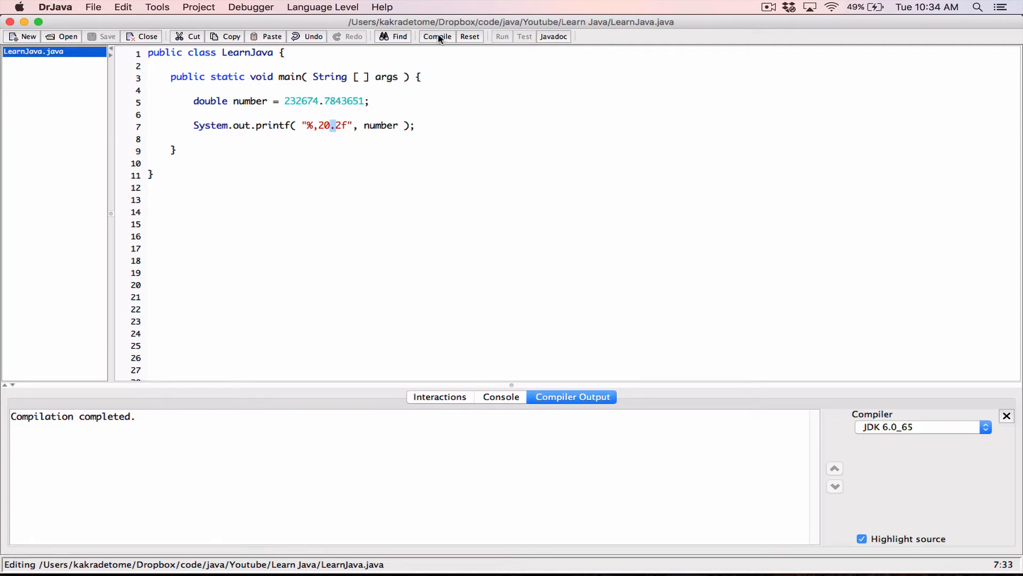
left_click(502, 37)
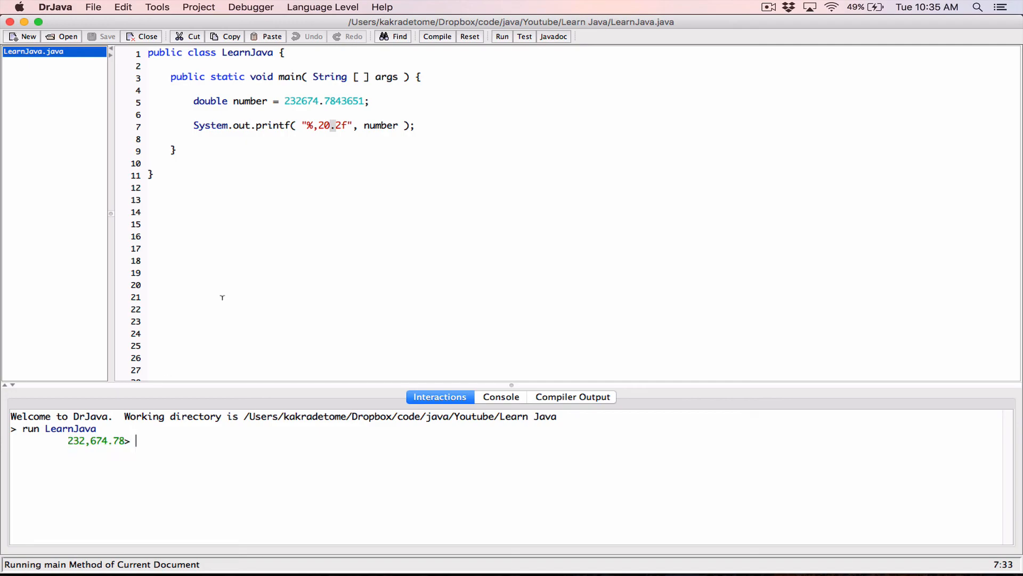
left_click(194, 138)
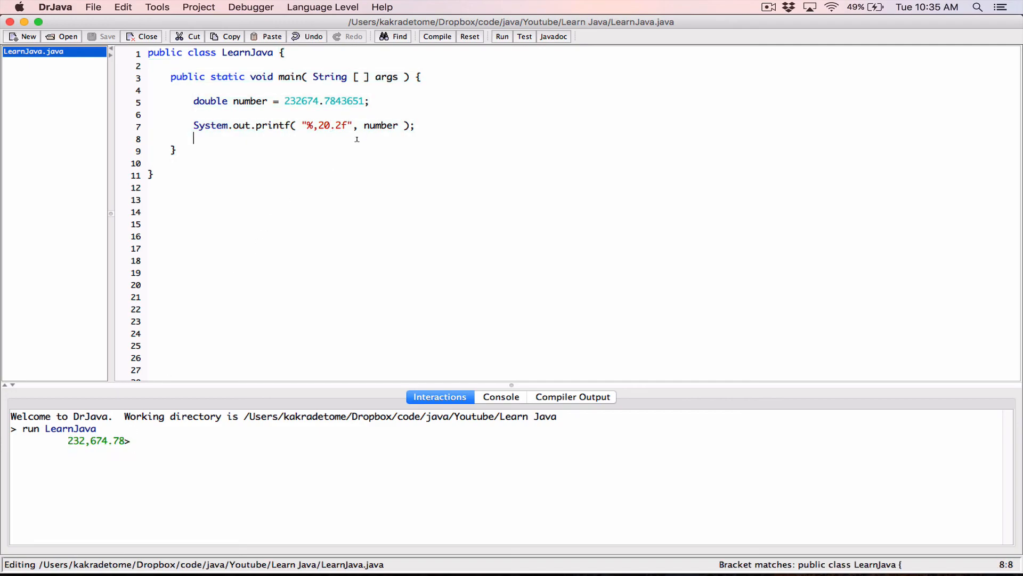